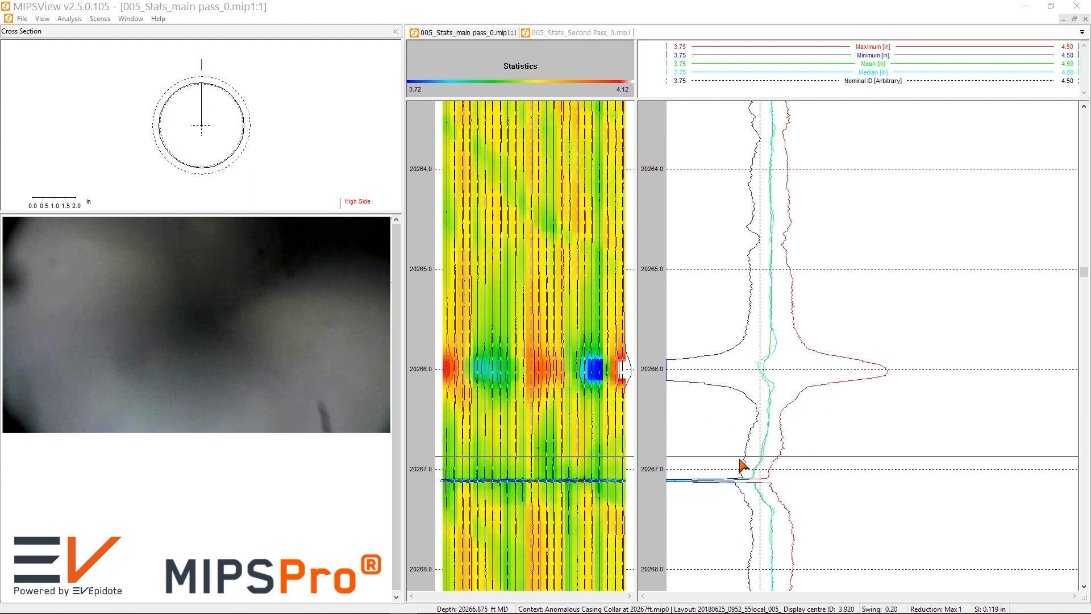
# - Scroll the second pass statistics log down to the anomalous casing collar depth
pyautogui.moveTo(741, 465); pyautogui.dragTo(748, 518)
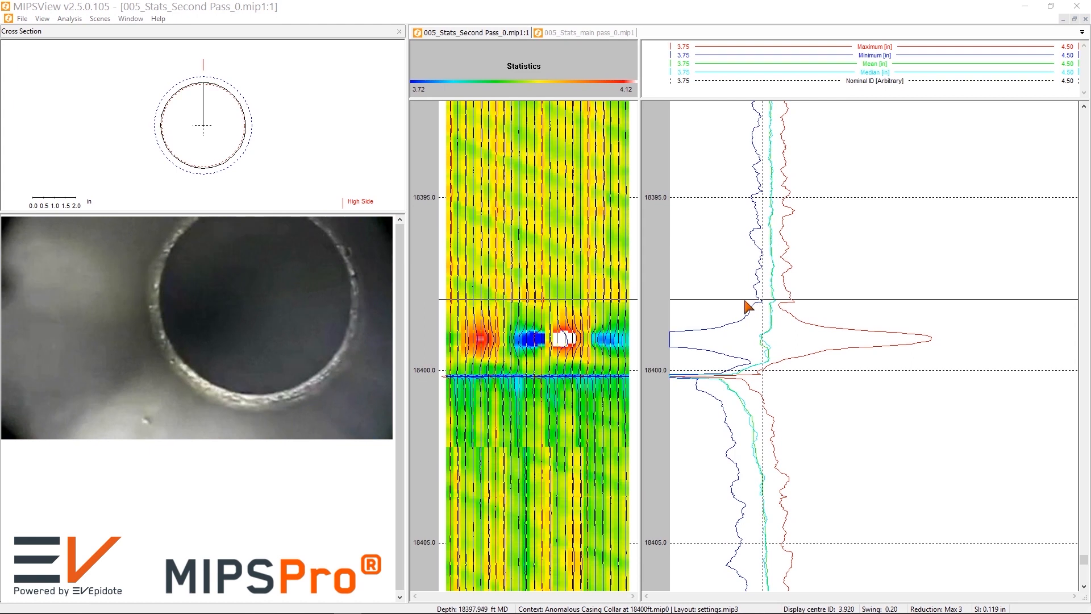
pyautogui.moveTo(745, 306); pyautogui.dragTo(680, 345)
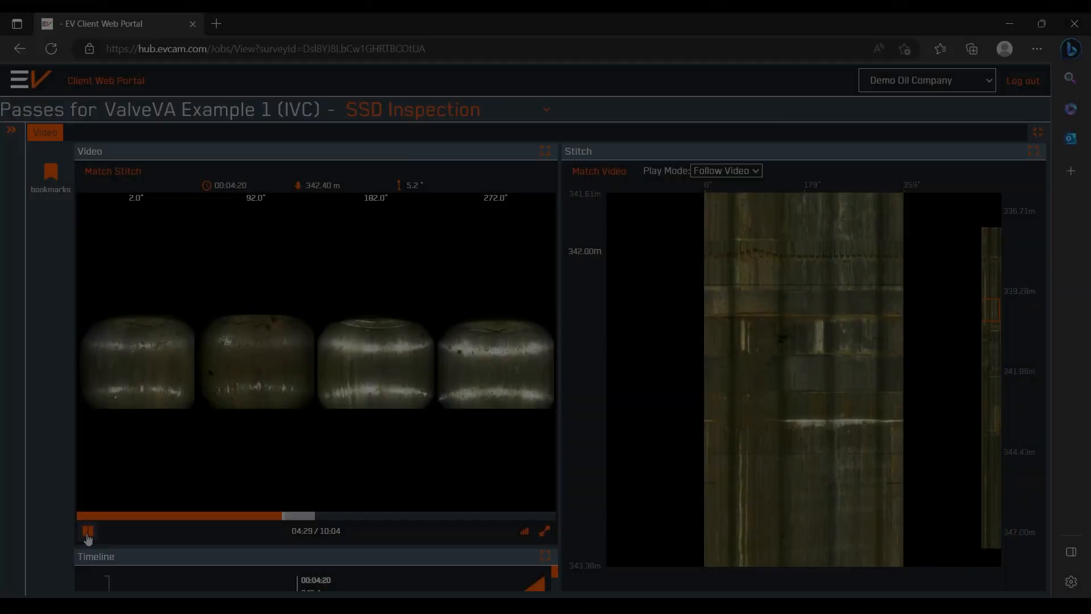
# - Start the inspection video playing in Follow Video mode toward 04:30
pyautogui.click(89, 530)
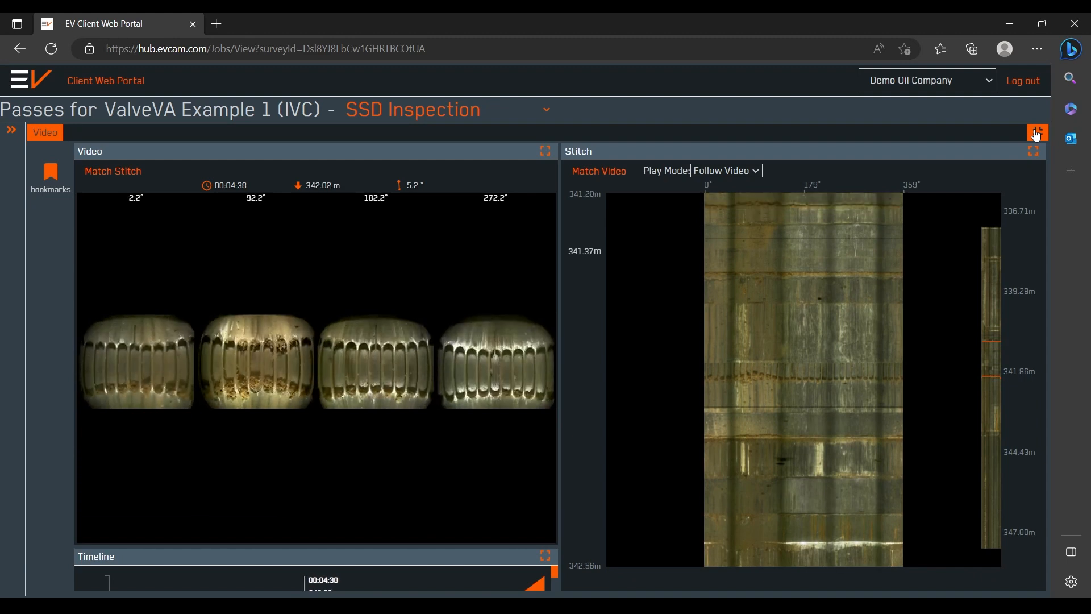
# - Show the caliper statistics log beside the video as a 3D casing model near 343 m
pyautogui.click(1036, 133)
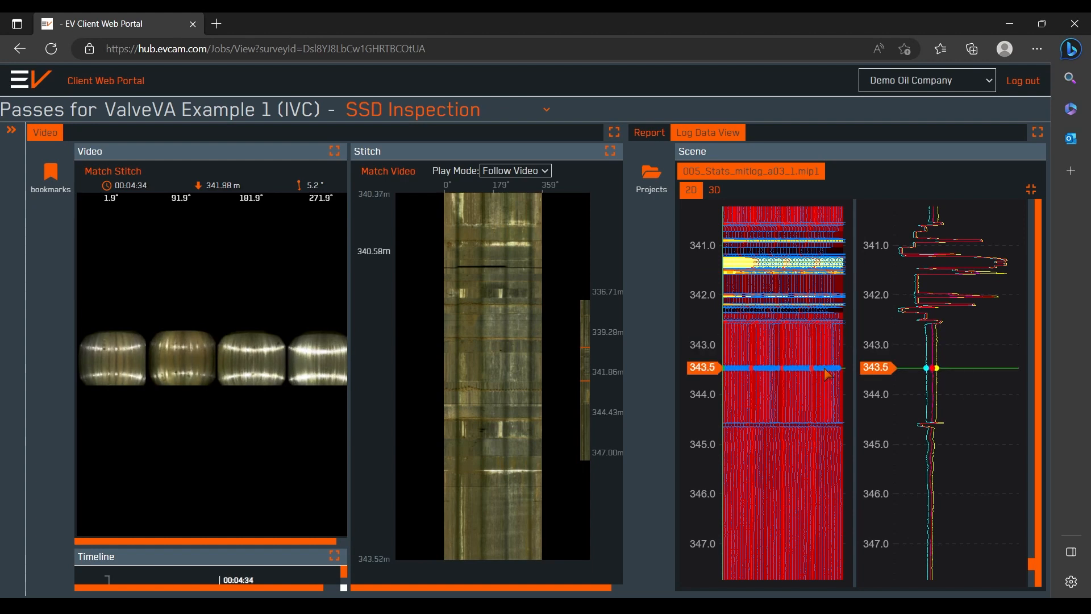
pyautogui.click(714, 189)
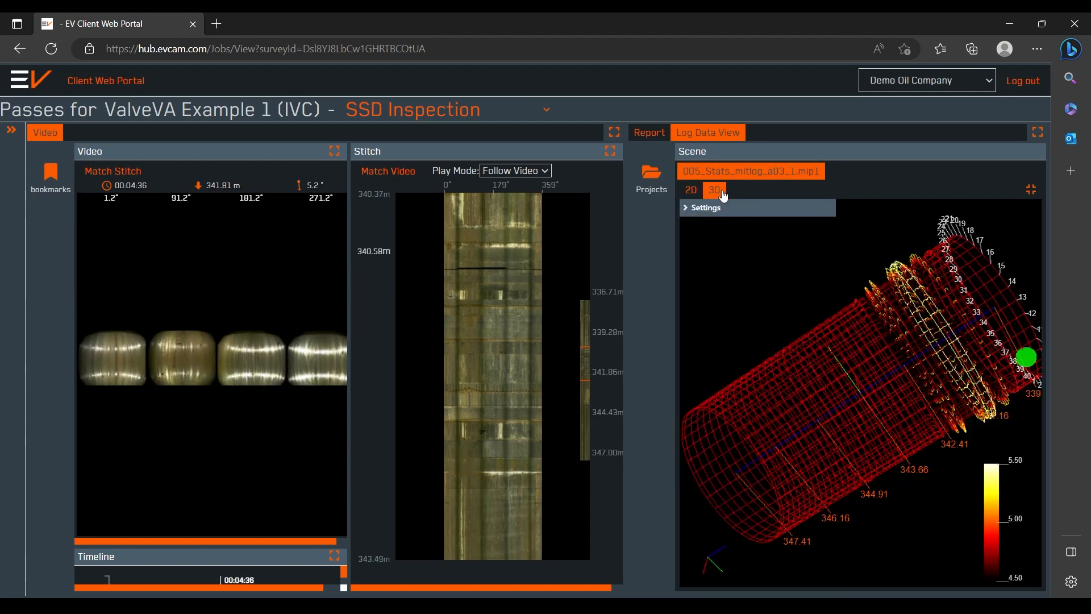